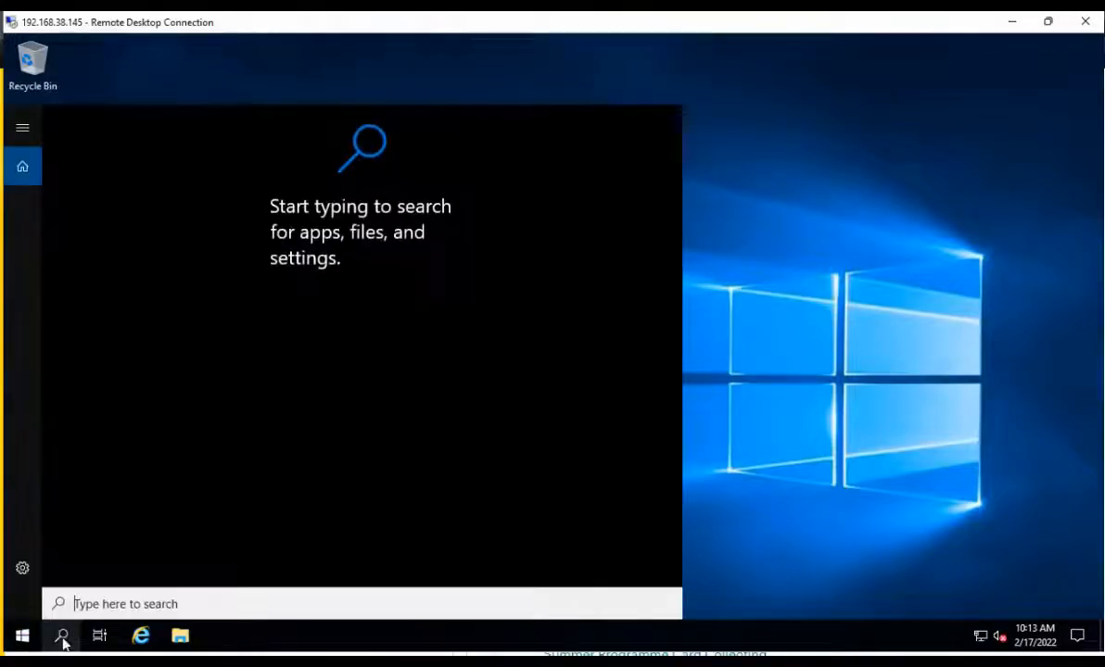
Open Windows Update's Delivery Optimization advanced bandwidth settings for downloads and uploads
type("update")
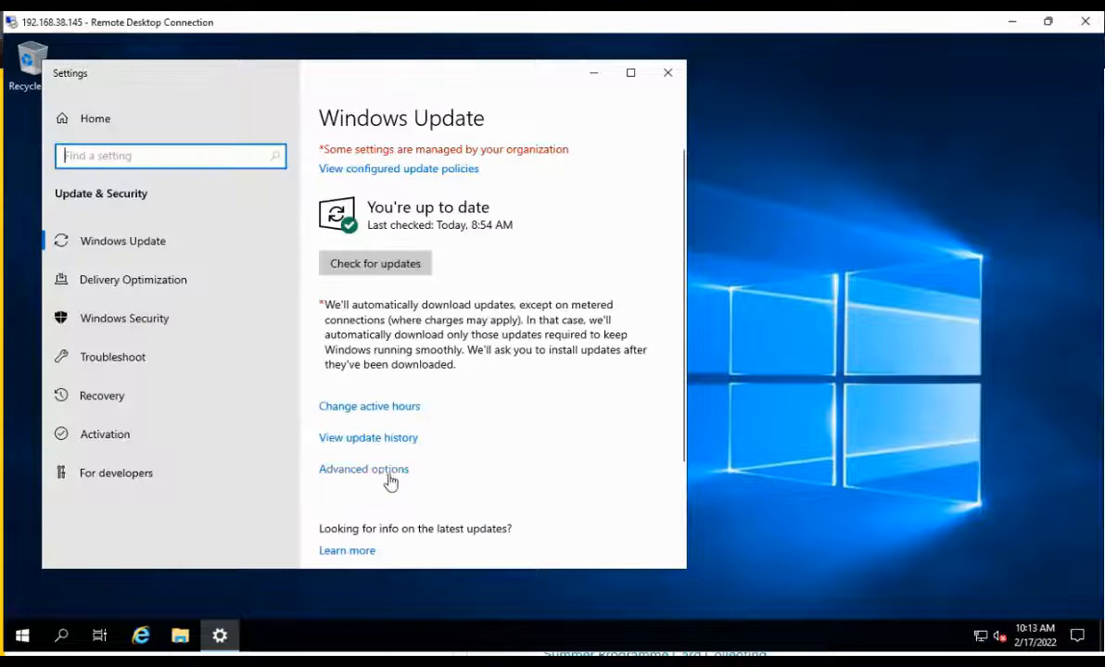
left_click(363, 469)
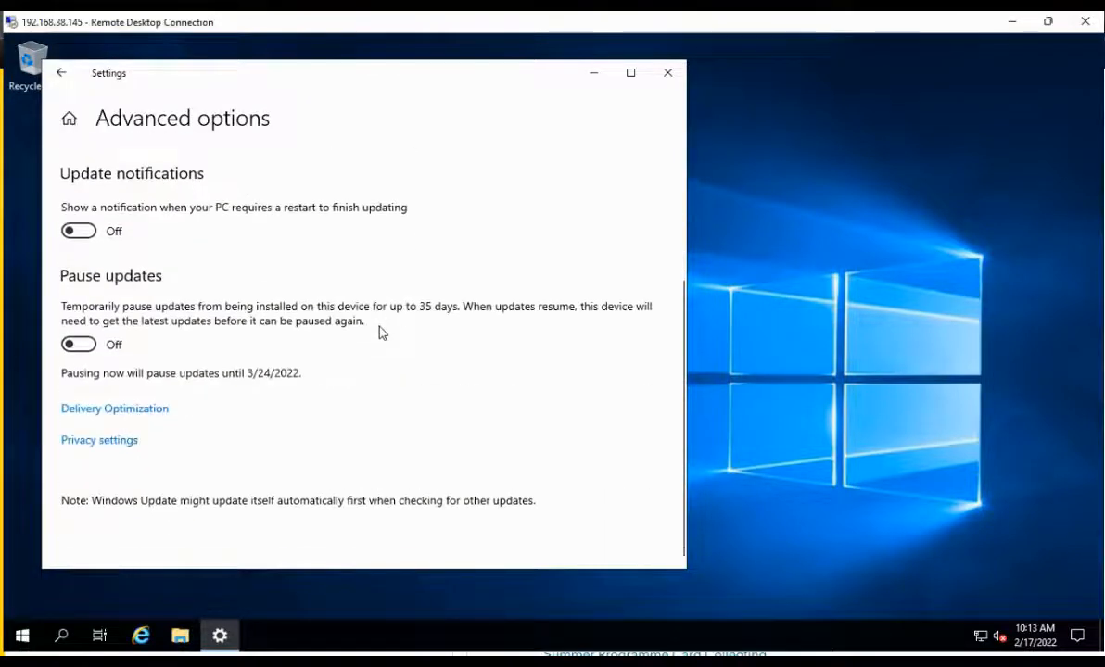
left_click(114, 407)
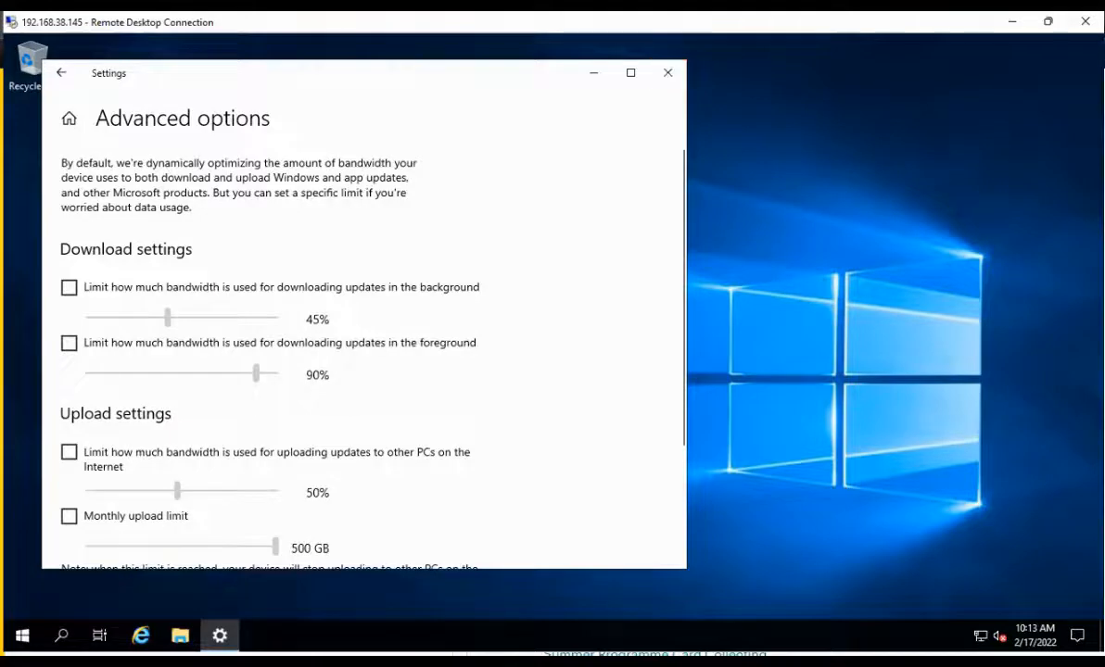
Launch Windows PowerShell (Admin) from the Start button's right-click menu
right_click(23, 636)
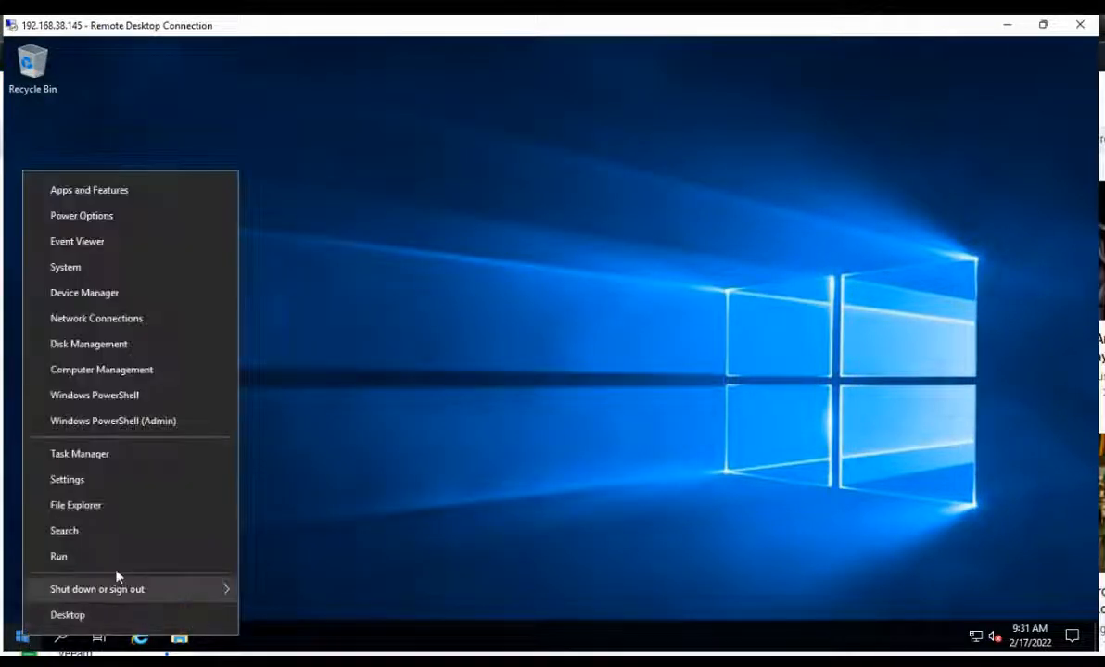
mouse_move(112, 421)
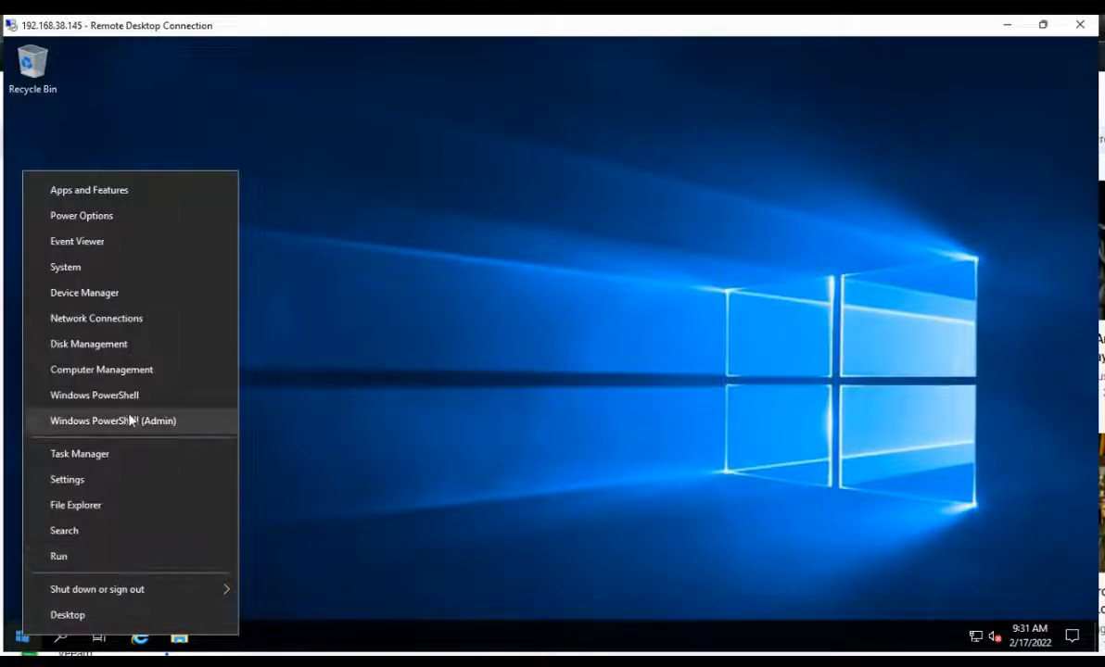
left_click(112, 421)
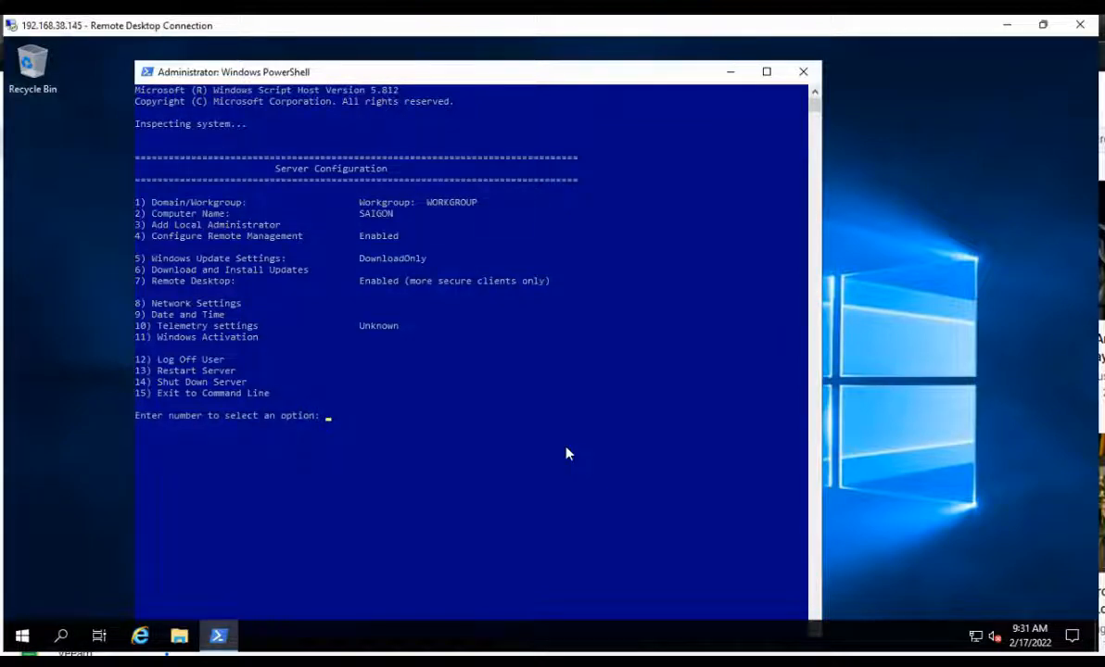
Choose sconfig option 5, Windows Update Settings, and switch it to M for Manual
type("5")
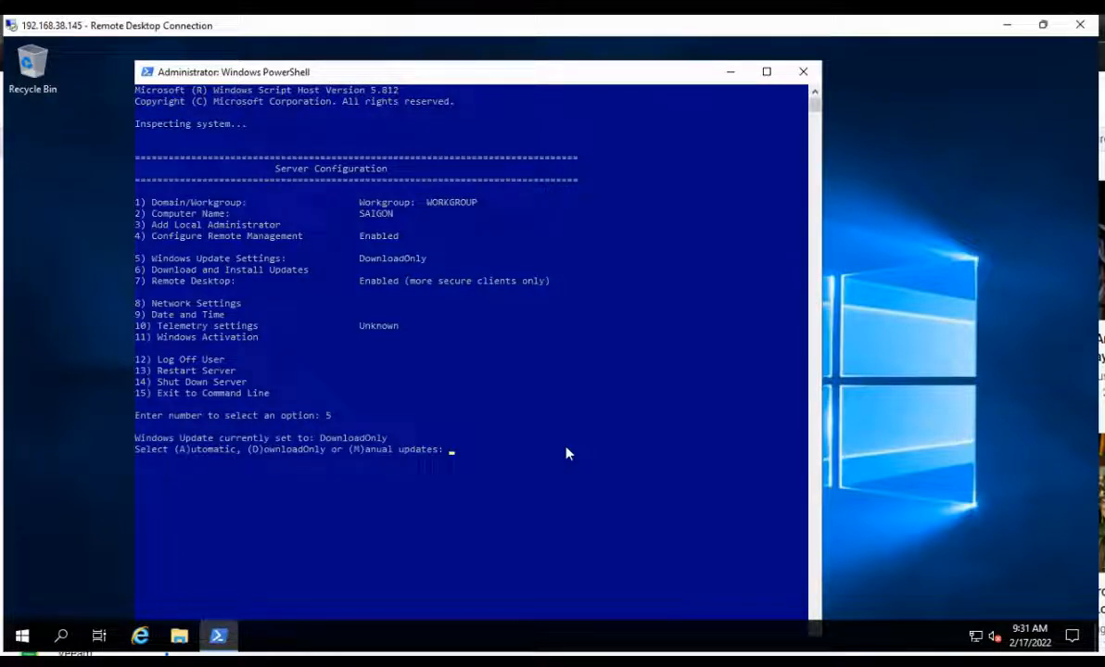
type("M")
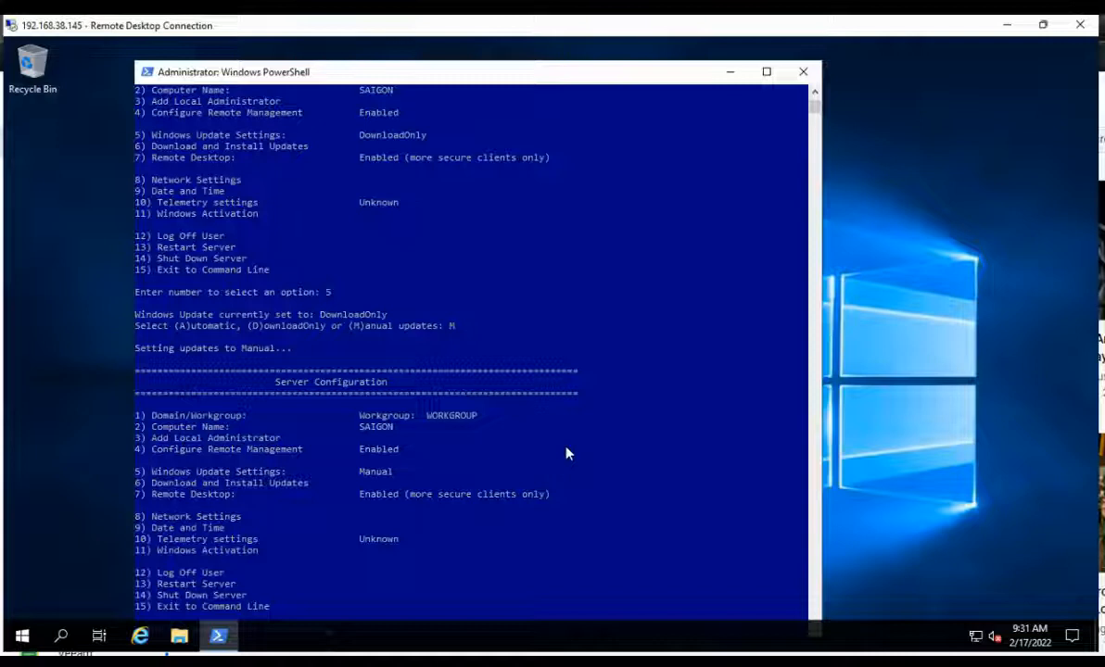
mouse_move(556, 448)
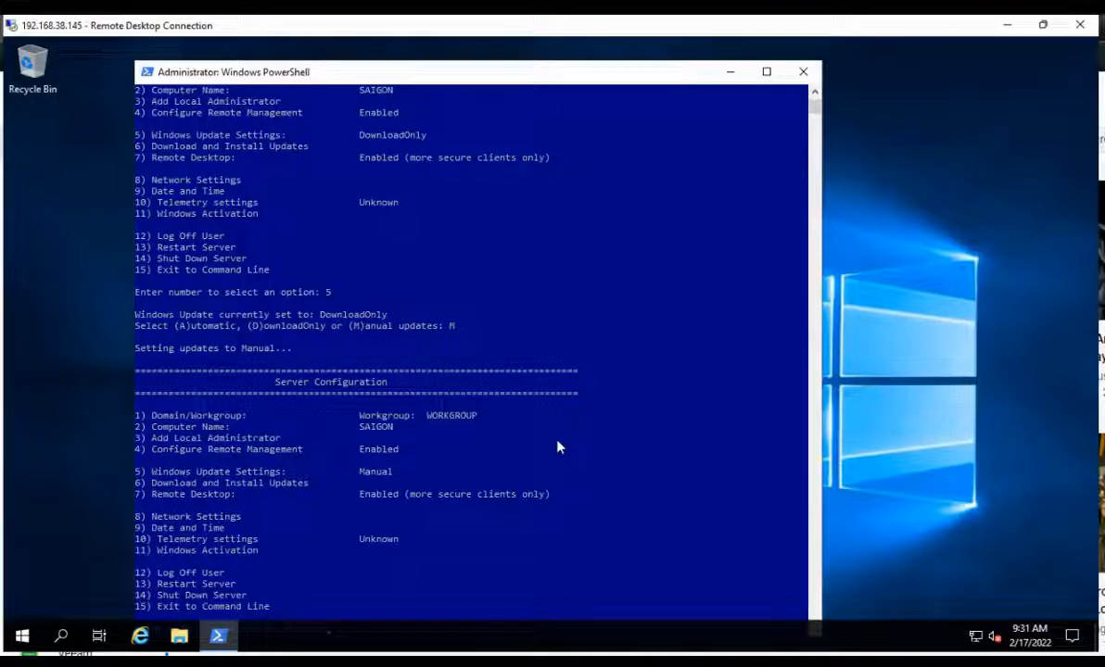
mouse_move(264, 497)
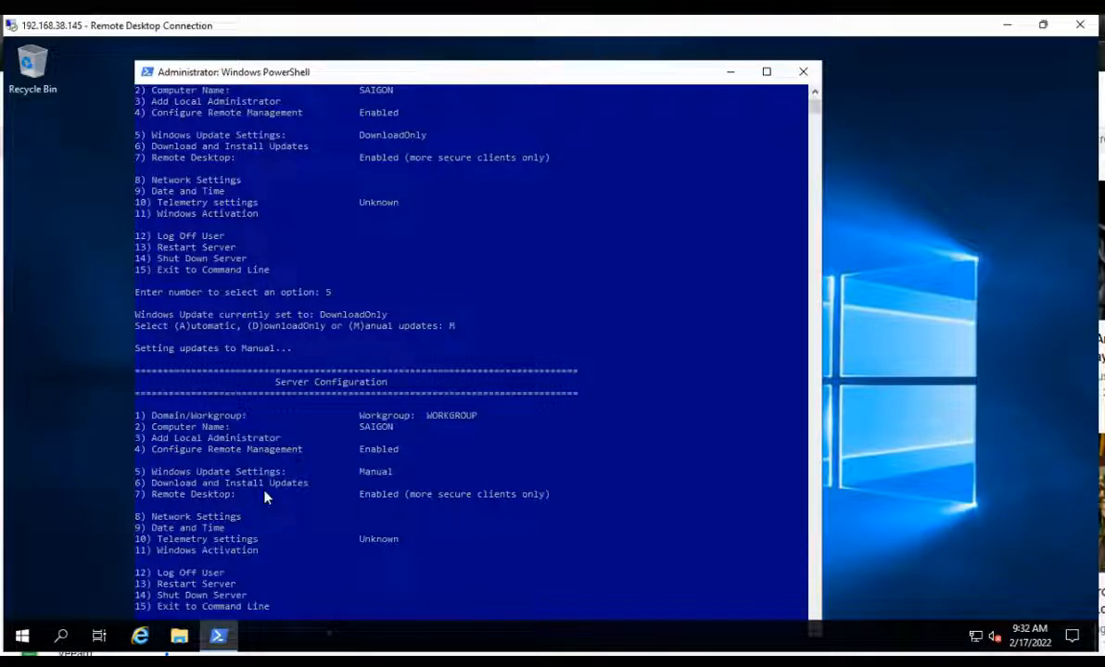
Exit sconfig with option 15 to return to the command line
type("1")
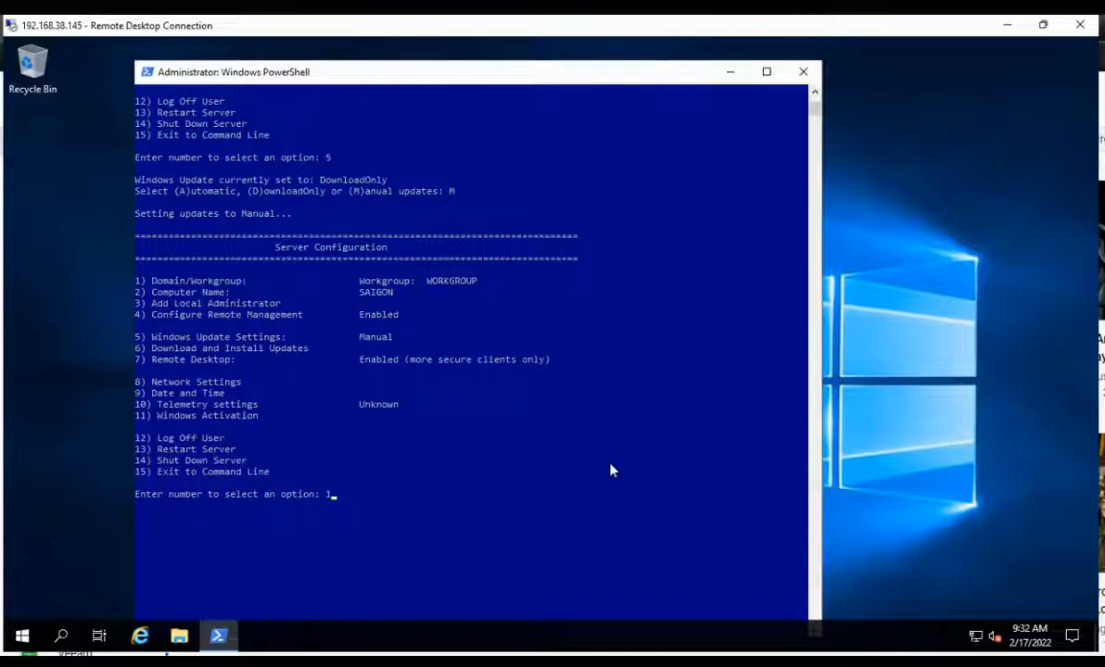
type("5")
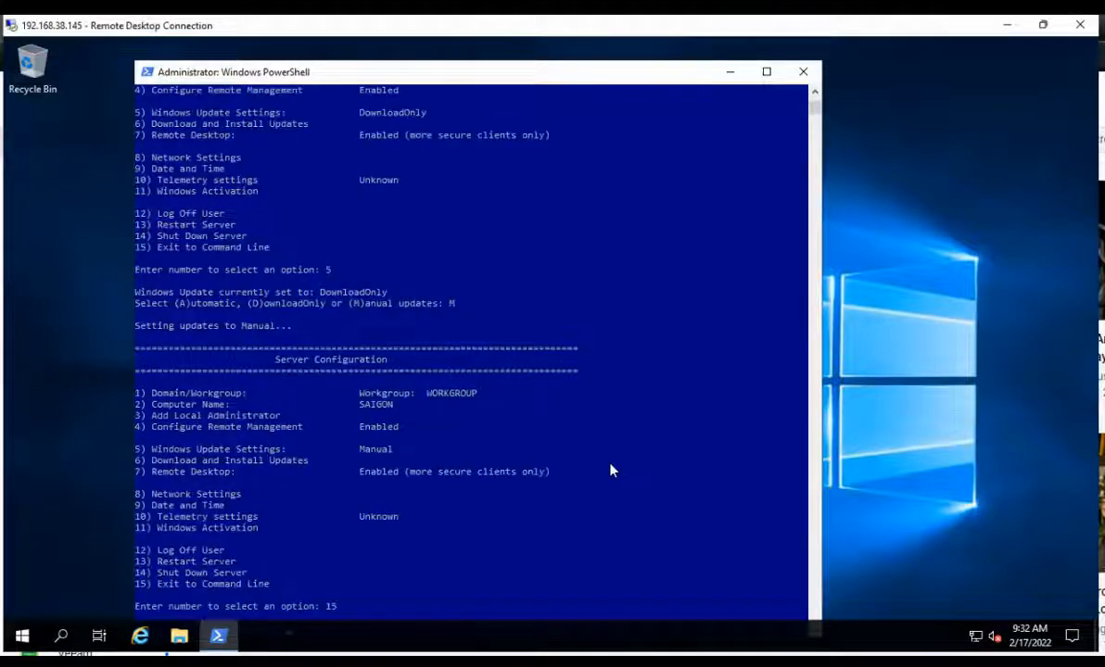
key("Return")
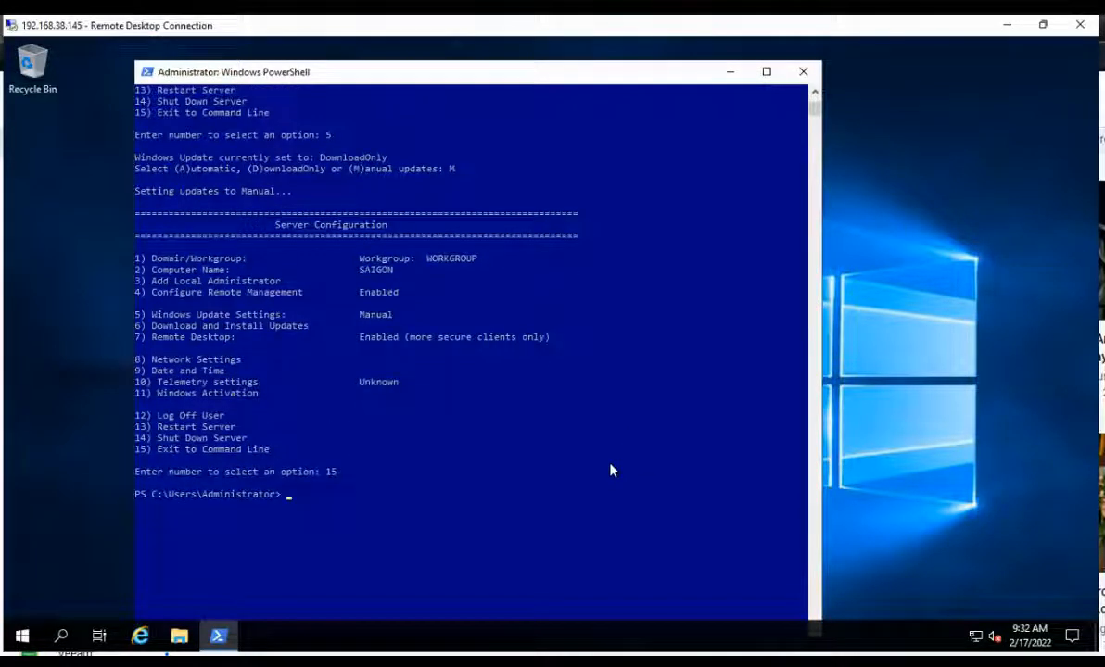
scroll("up", 3)
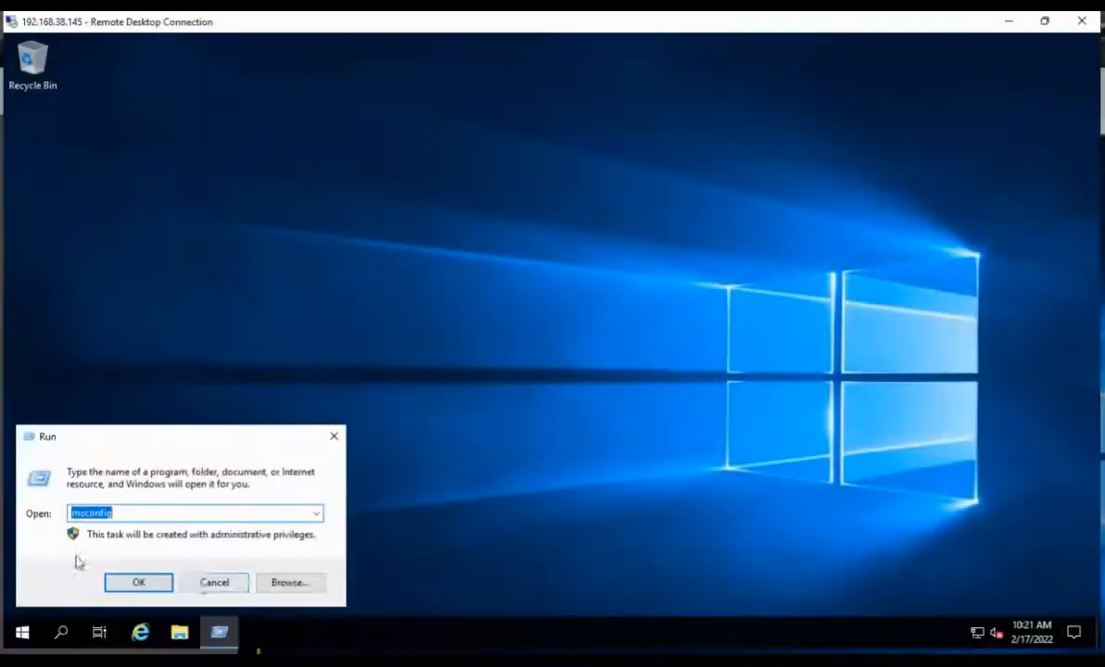
Relaunch sconfig from the Run dialog and verify option 5 shows Manual
left_click(139, 583)
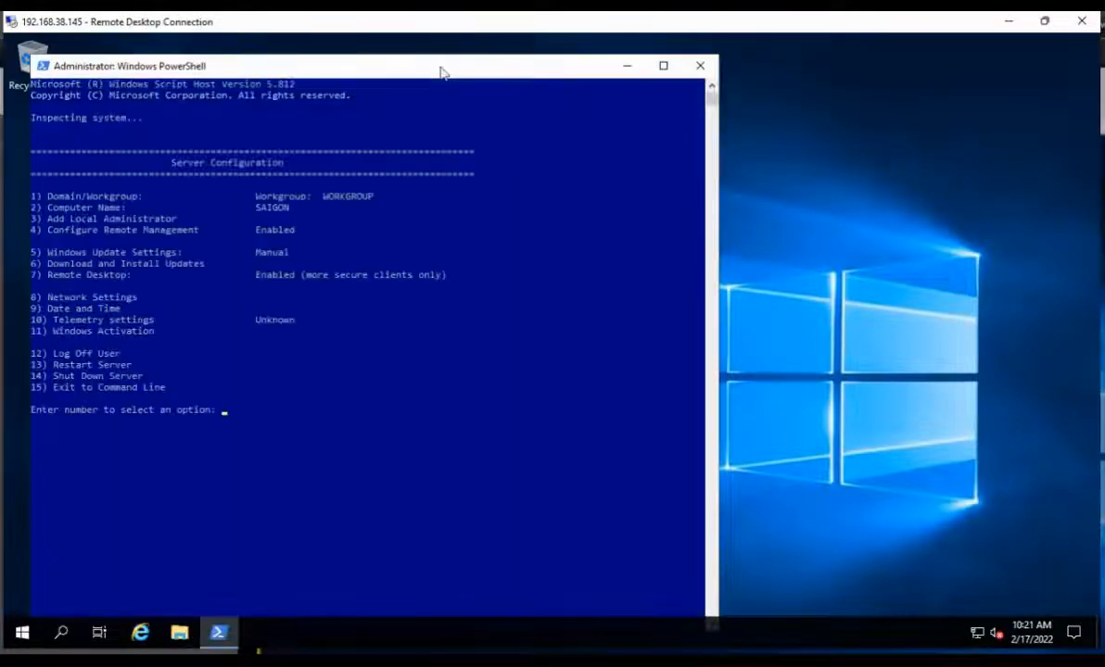
mouse_move(60, 262)
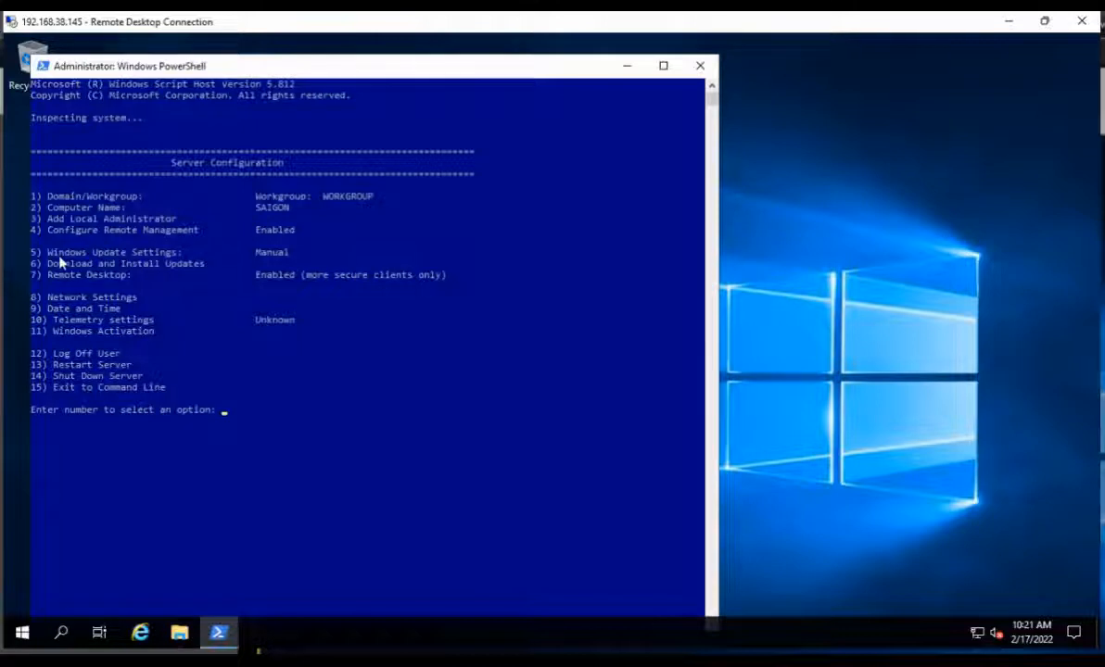